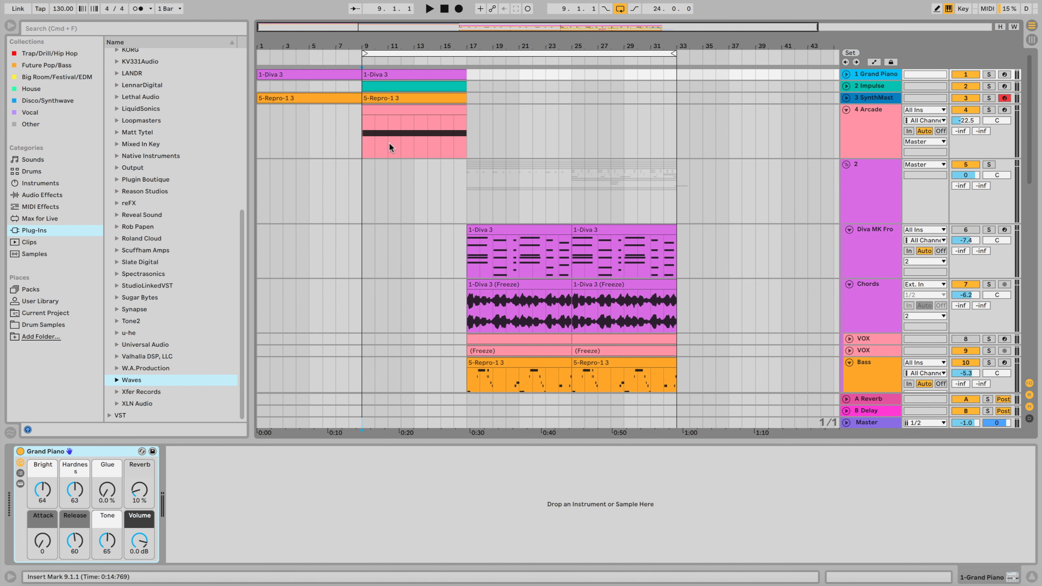
mouse_move(384, 143)
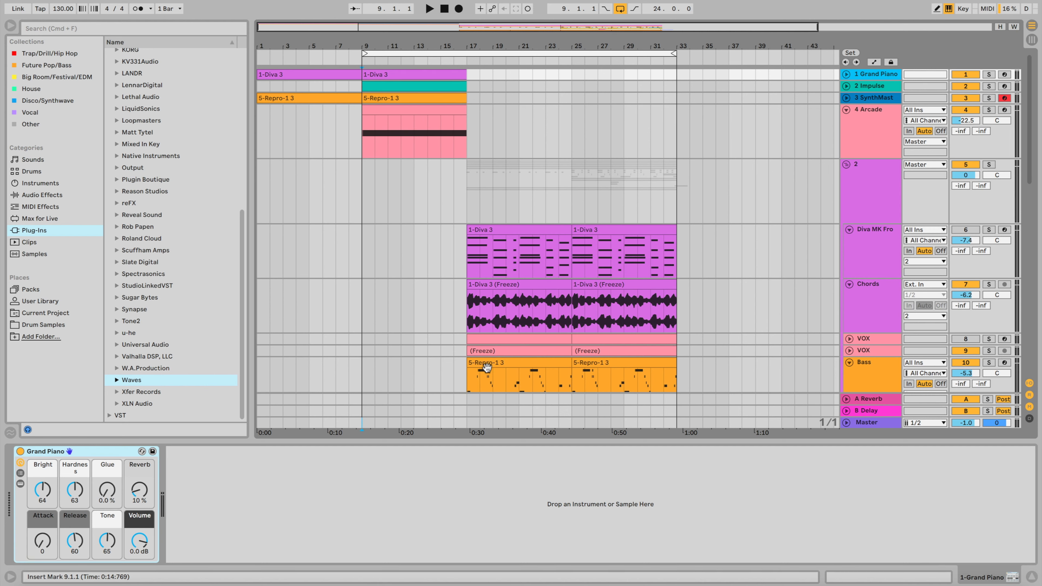
Step: Show the B Delay return track's Delay device in the Device View
left_click(519, 305)
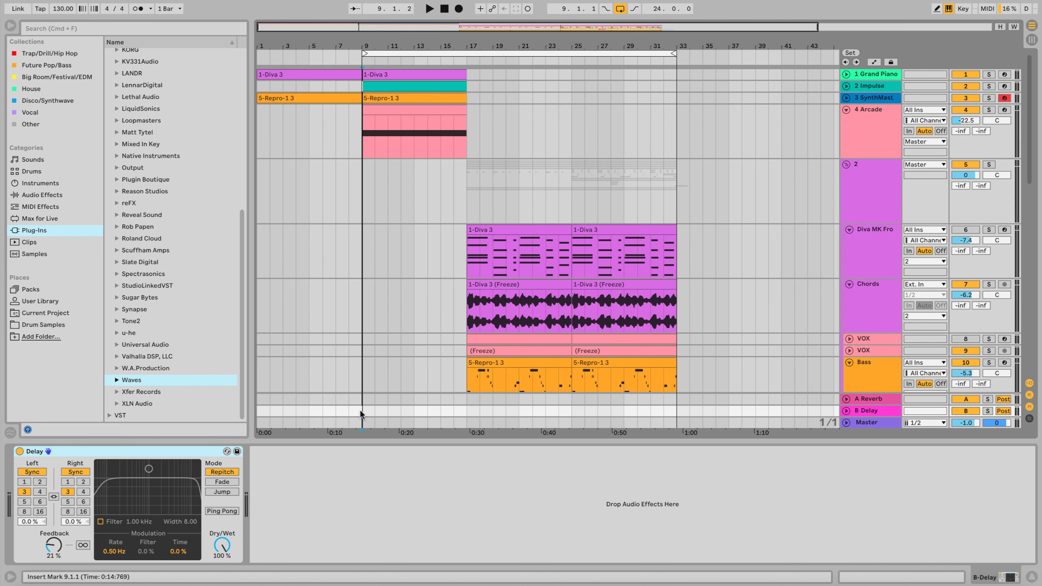
mouse_move(421, 126)
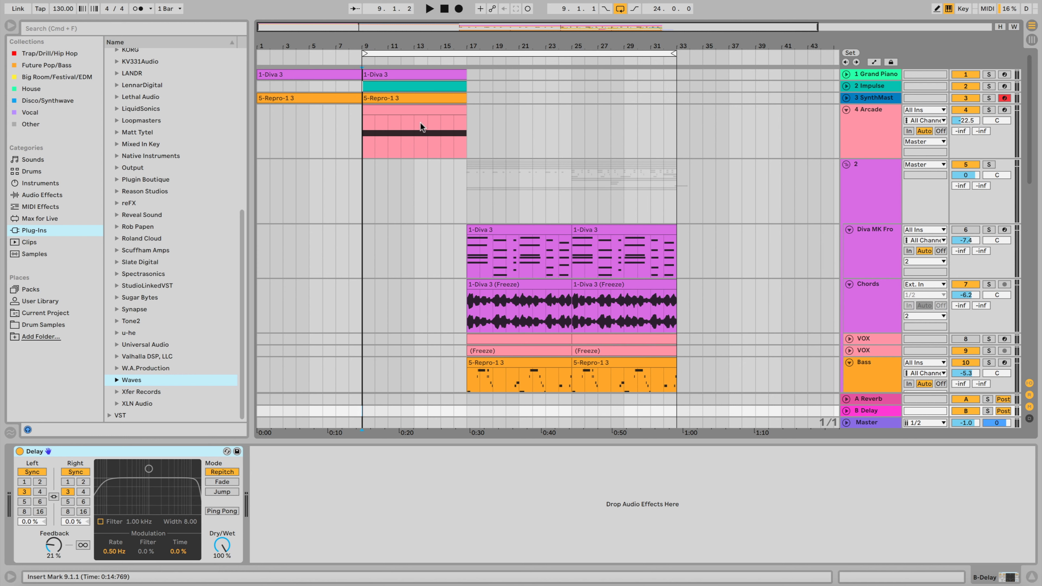
mouse_move(407, 162)
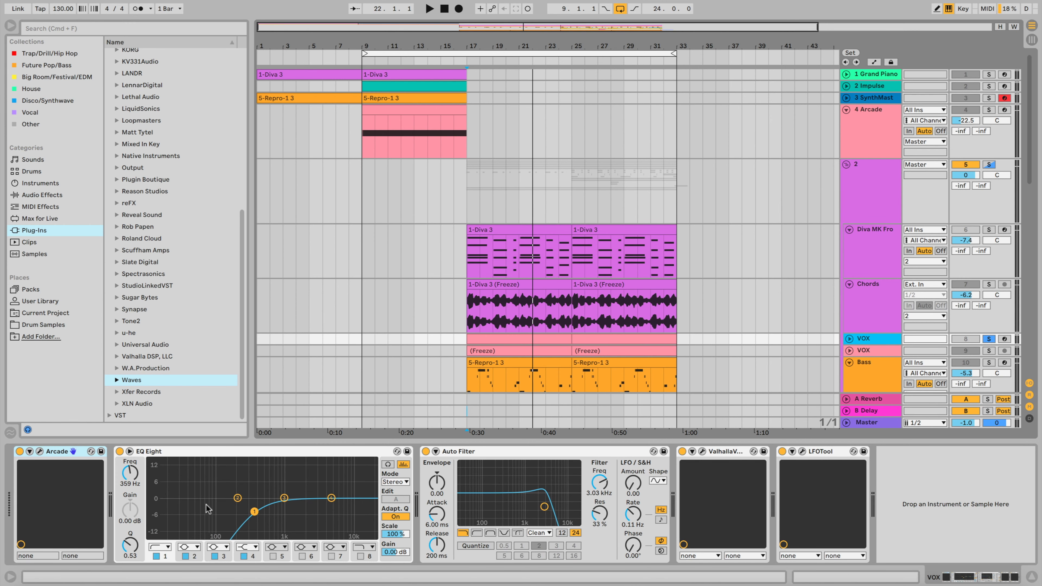
mouse_move(569, 497)
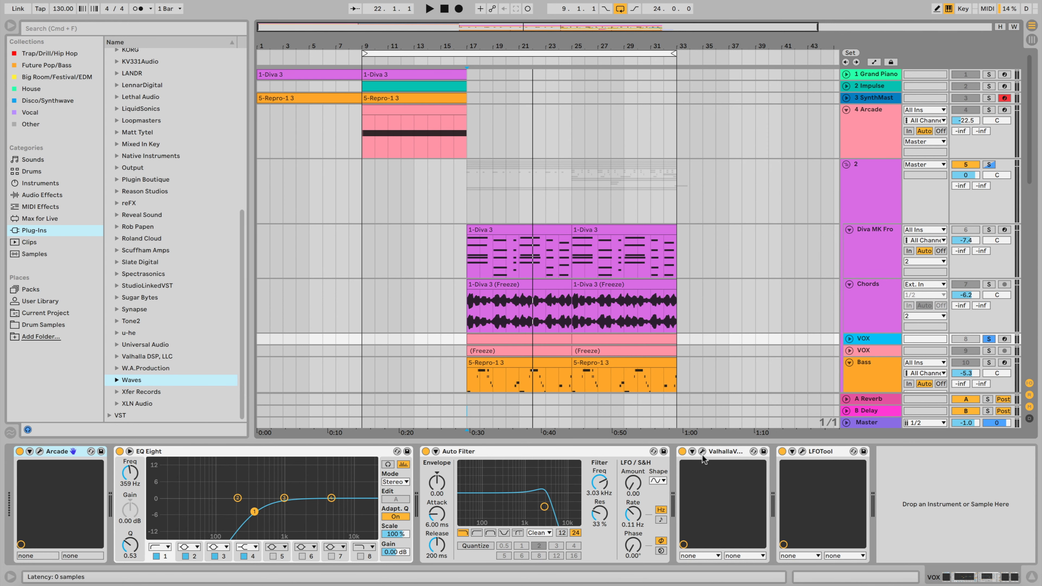
left_click(702, 452)
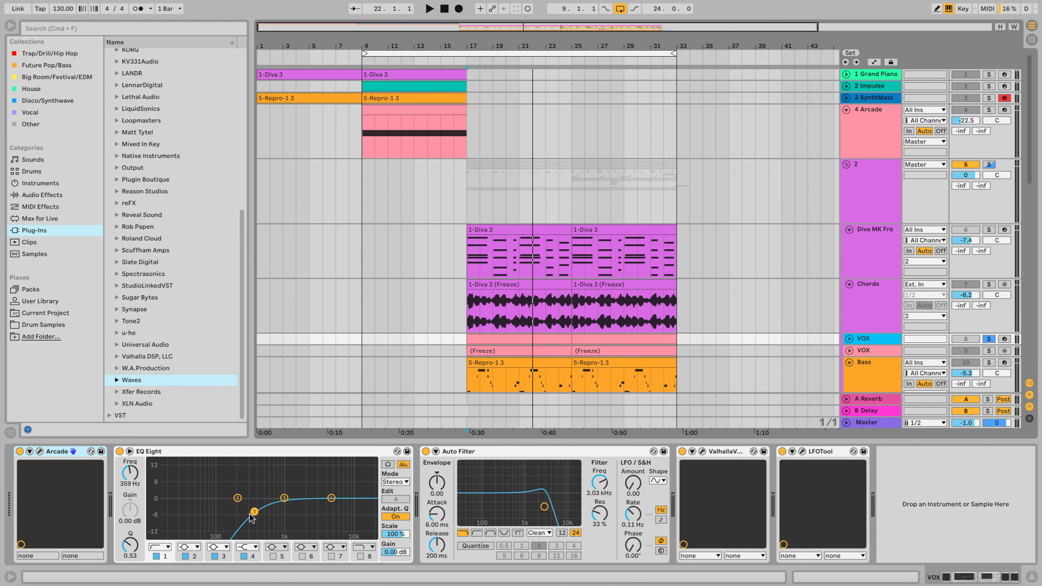
mouse_move(657, 505)
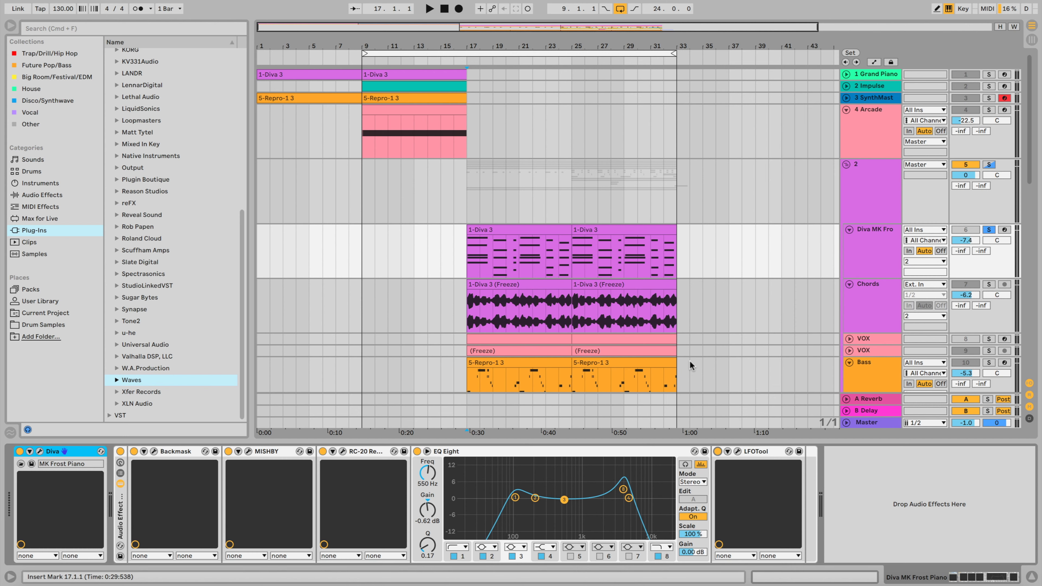
mouse_move(569, 428)
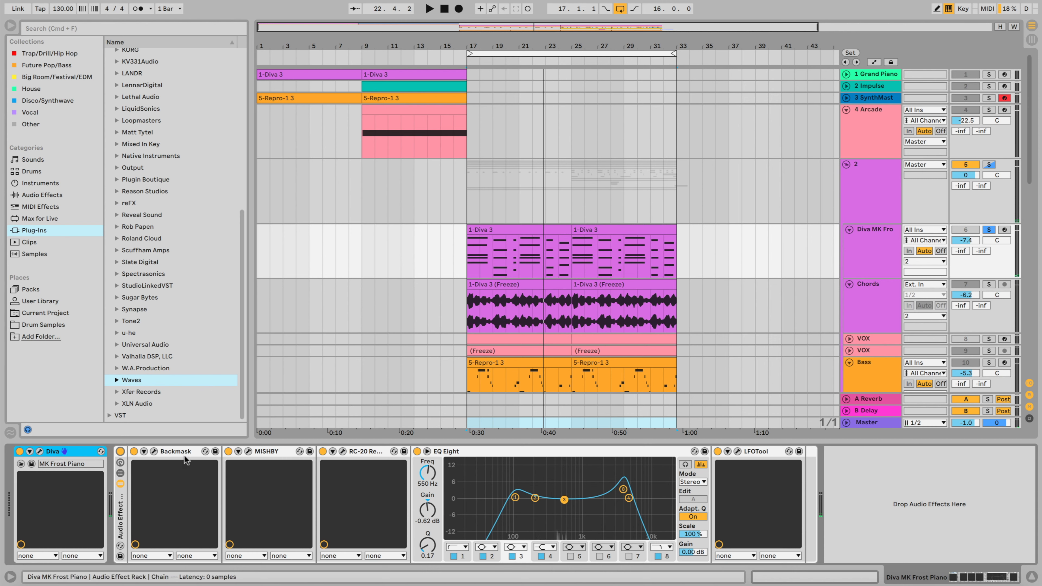
mouse_move(369, 459)
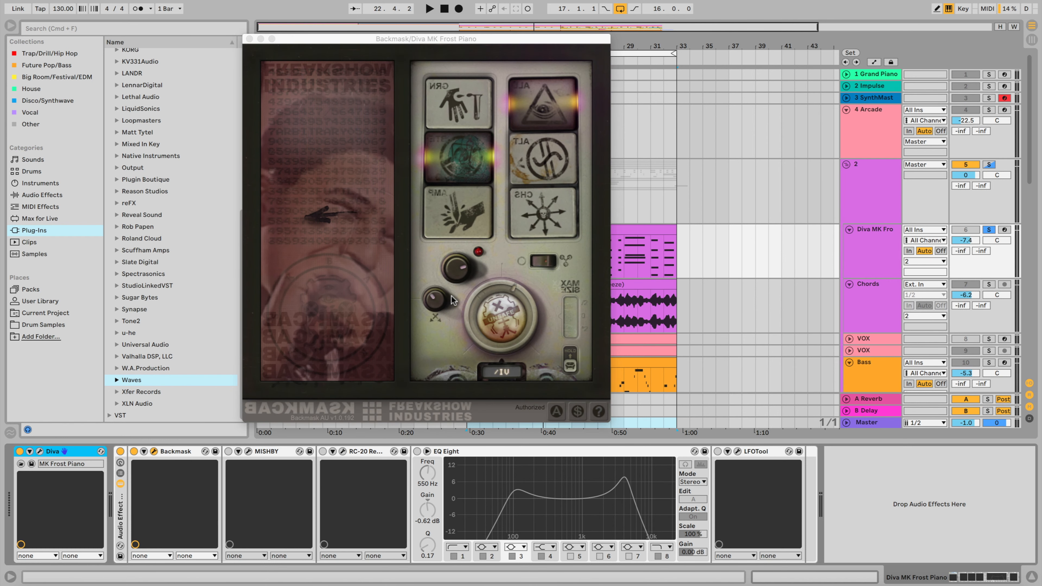
mouse_move(526, 139)
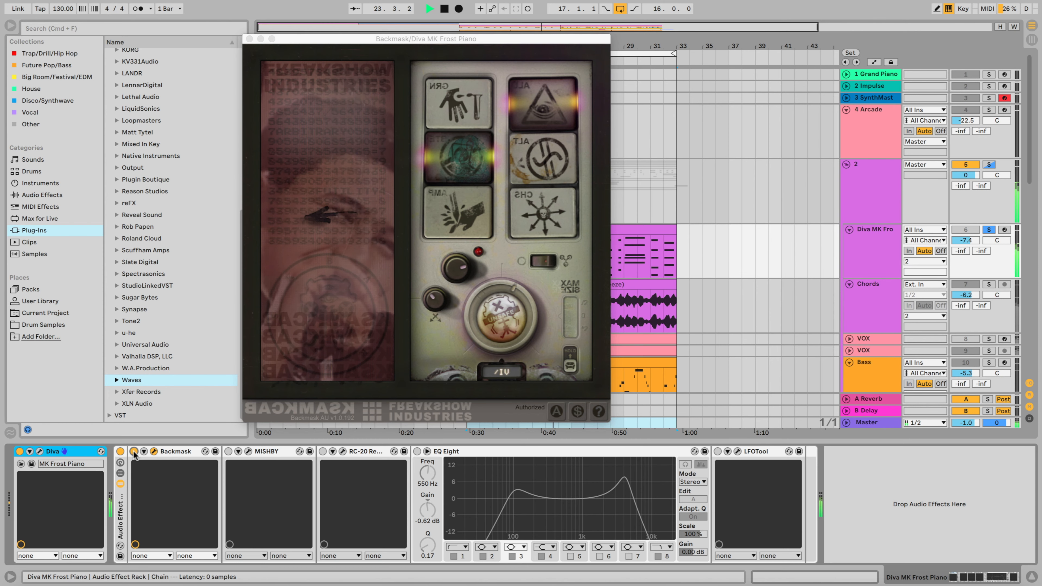
left_click(251, 38)
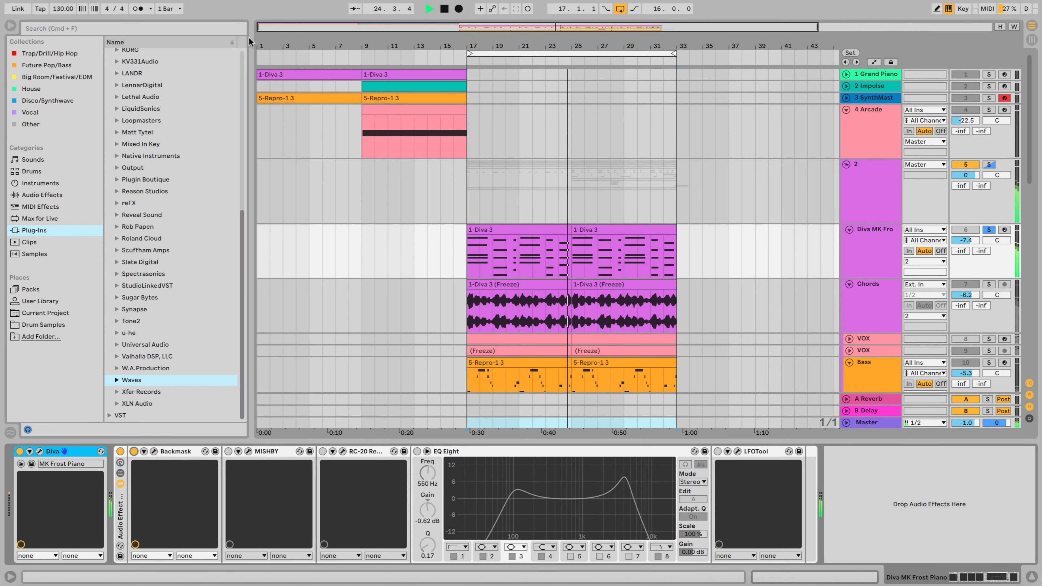
left_click(268, 451)
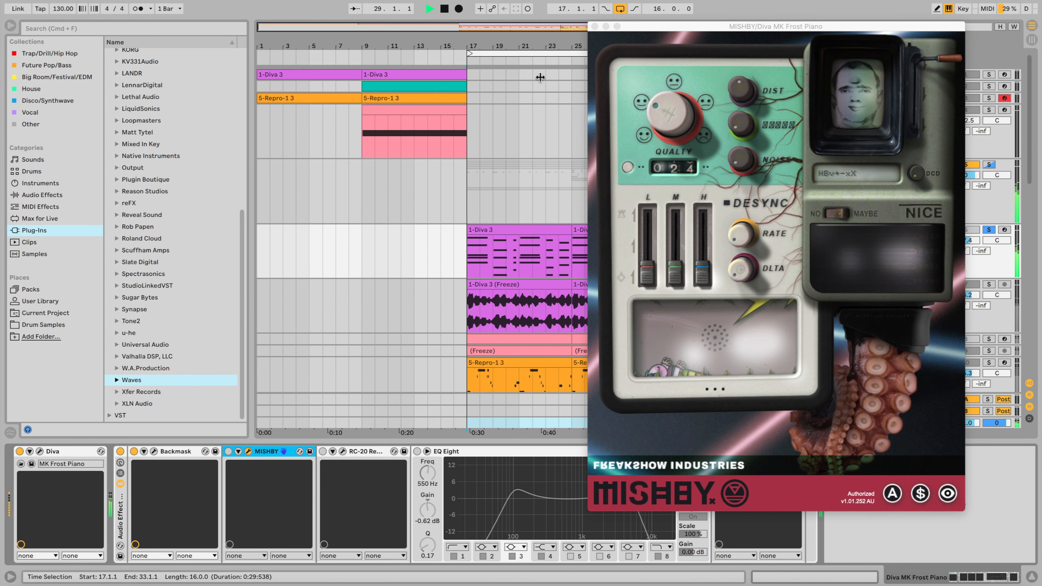
Step: Close the MISHBY plugin window to reveal the Diva MK Frost Piano device chain
left_click_drag(774, 27, 538, 35)
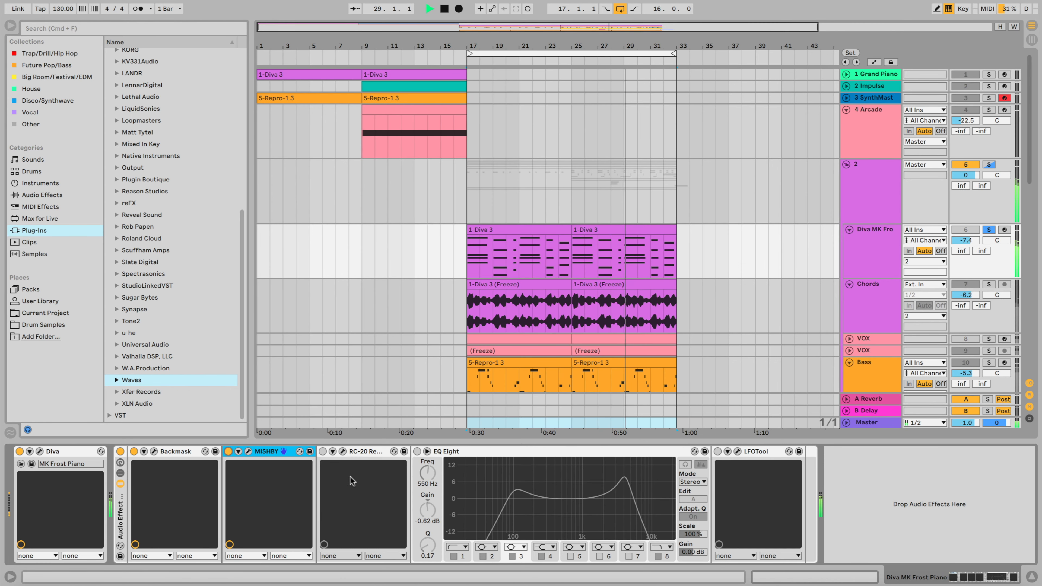
left_click(325, 451)
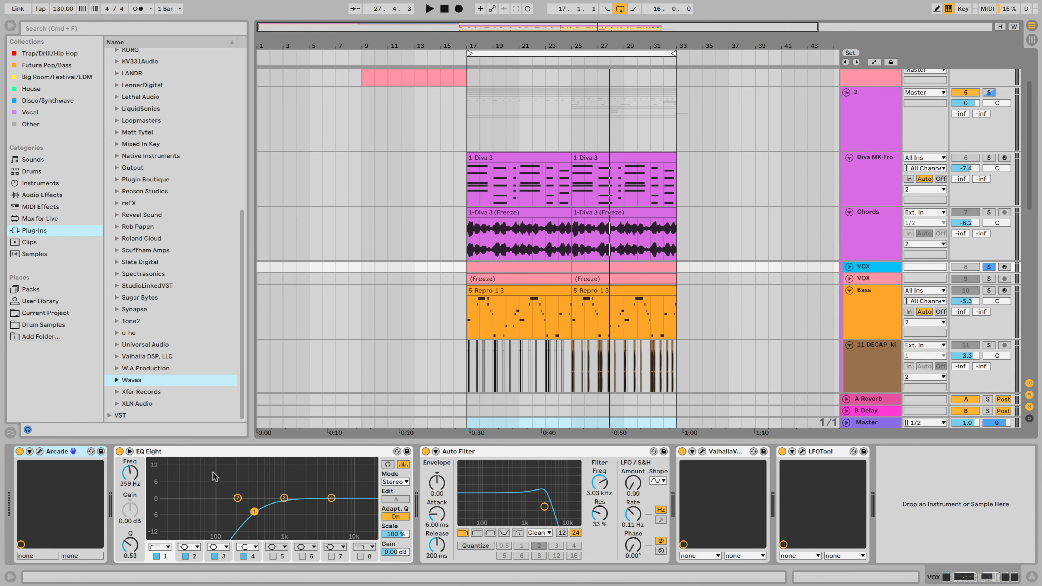
mouse_move(207, 504)
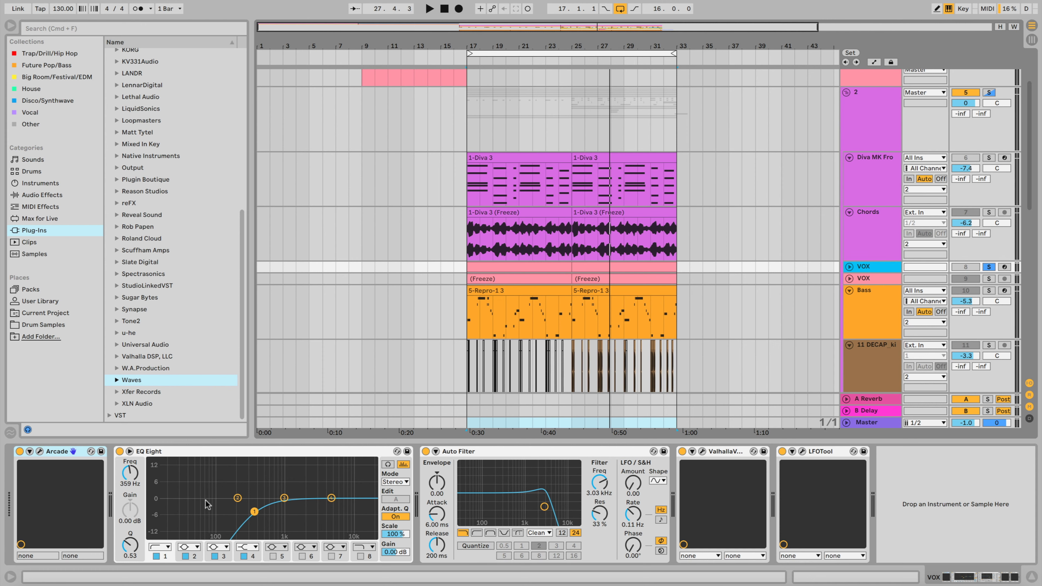
mouse_move(140, 495)
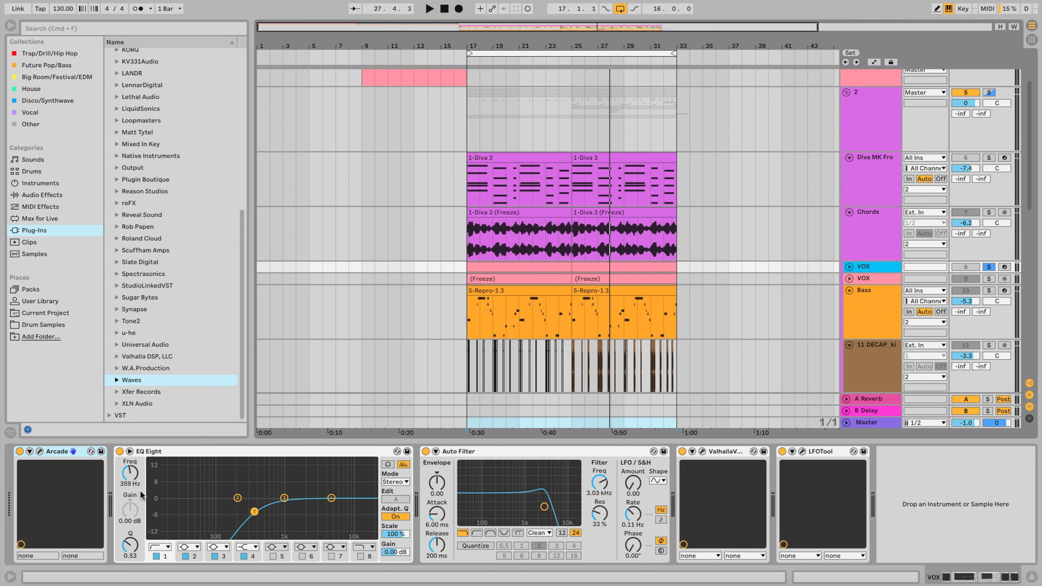
mouse_move(492, 500)
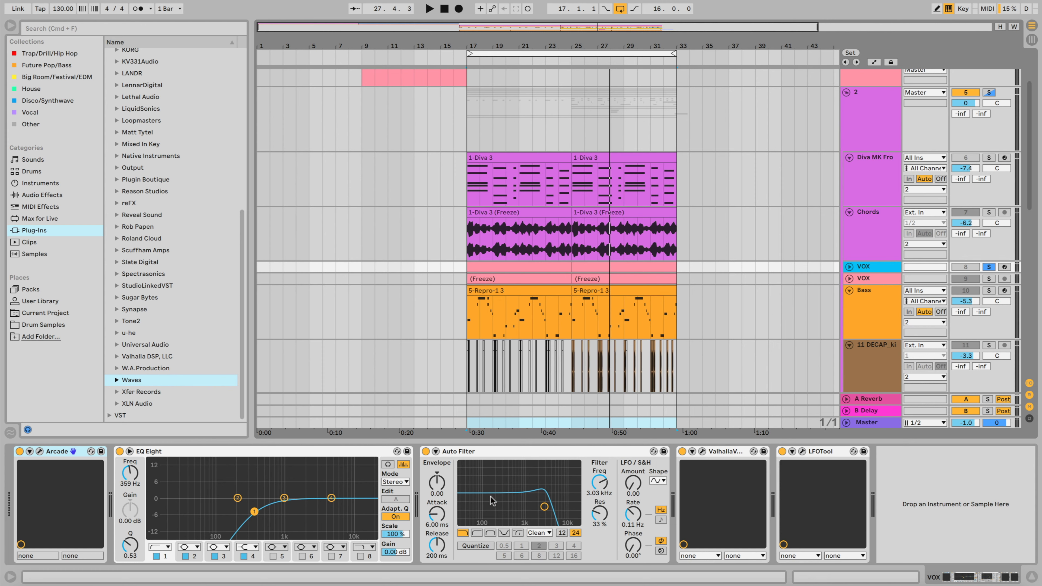
mouse_move(722, 467)
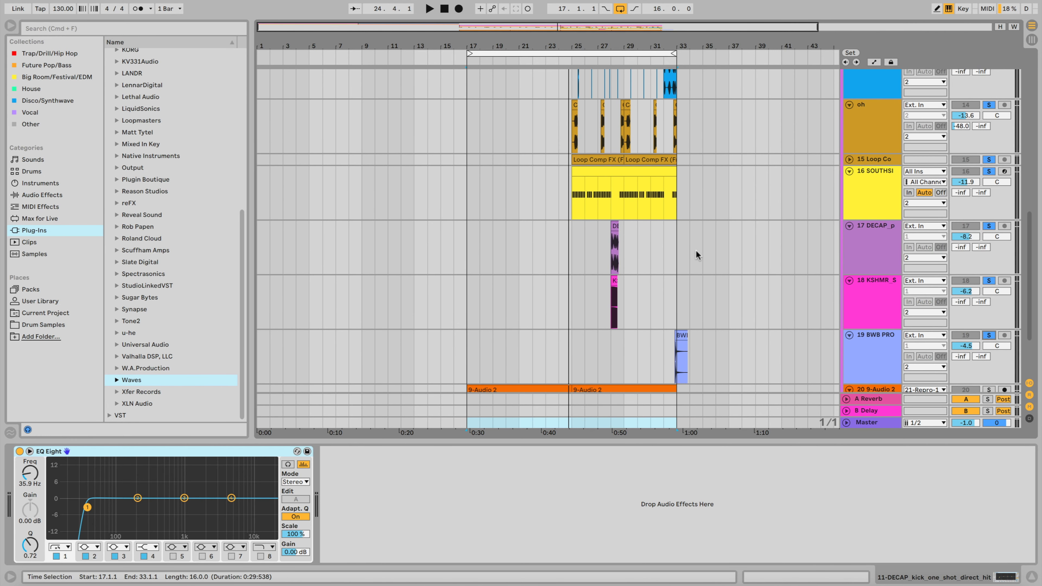
mouse_move(677, 211)
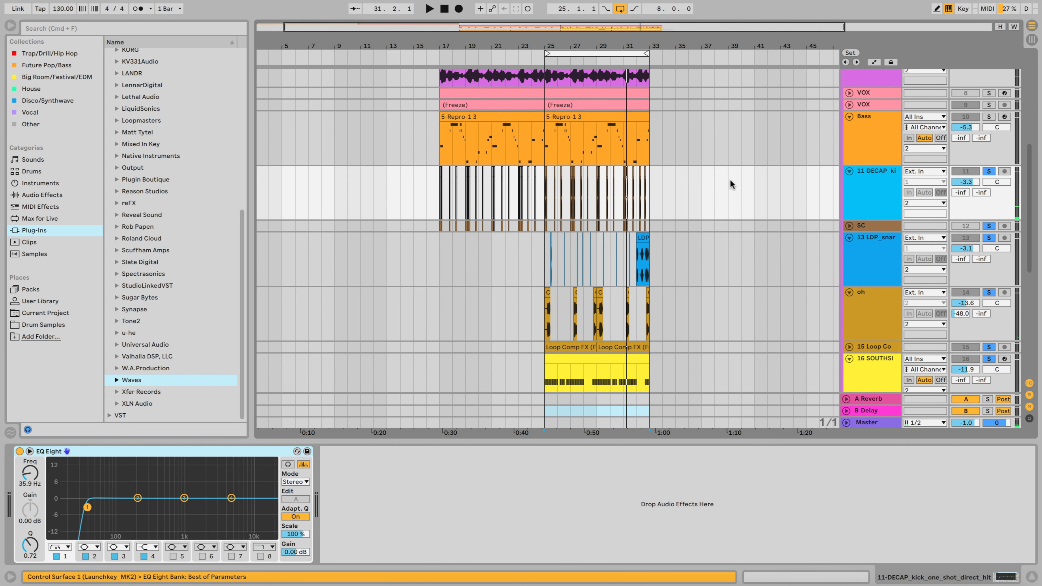
mouse_move(323, 506)
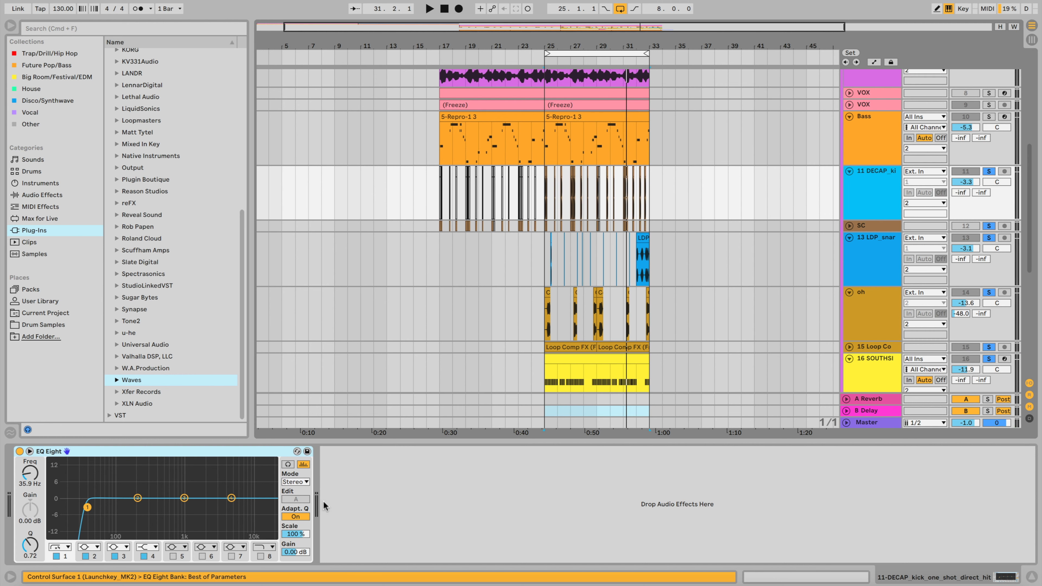
mouse_move(195, 497)
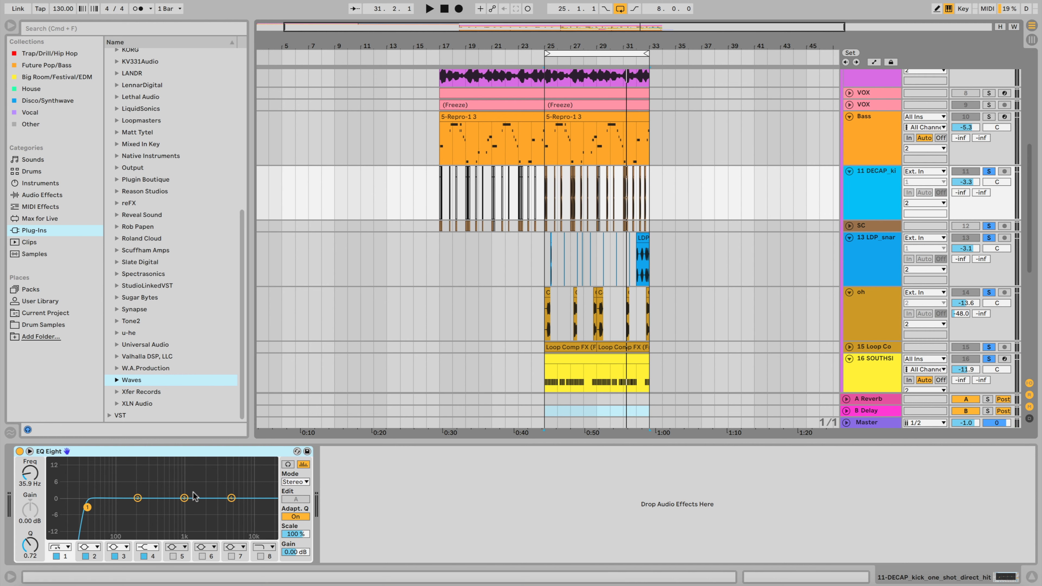
mouse_move(76, 507)
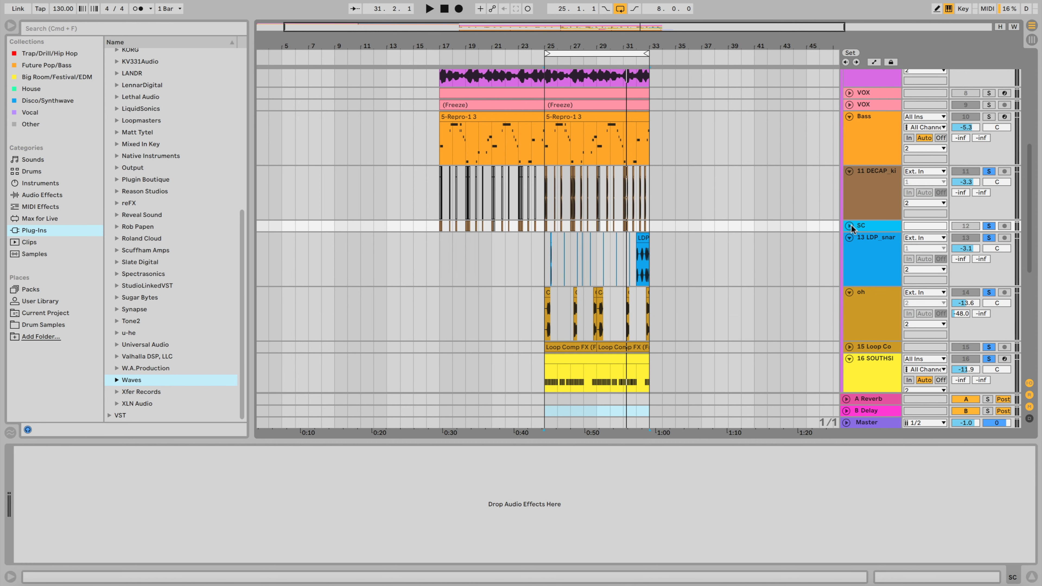
Step: Show the 13 LDP snare track's EQ Eight with its low cut and gentle boost
left_click(876, 237)
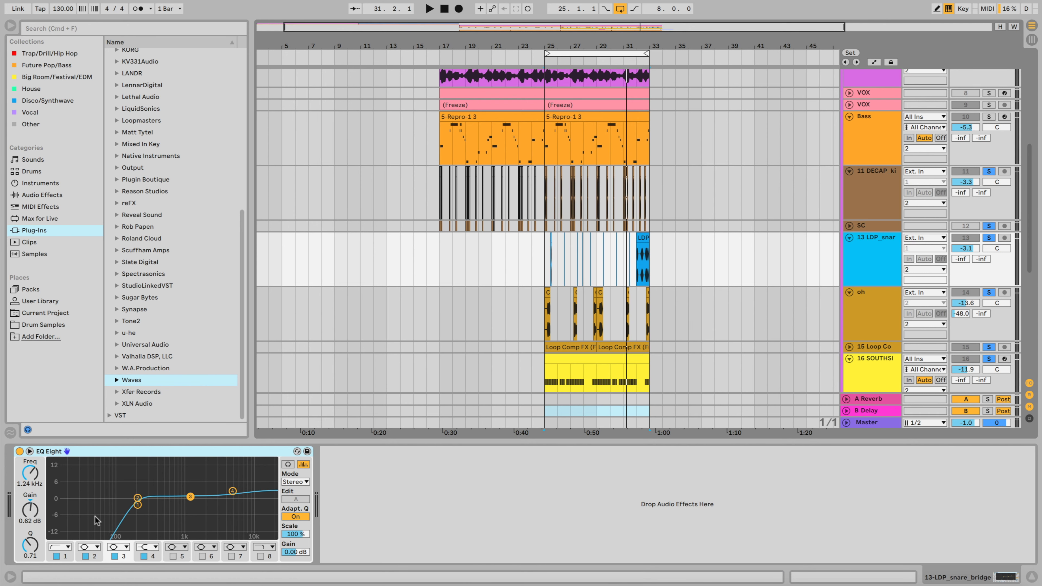
mouse_move(261, 482)
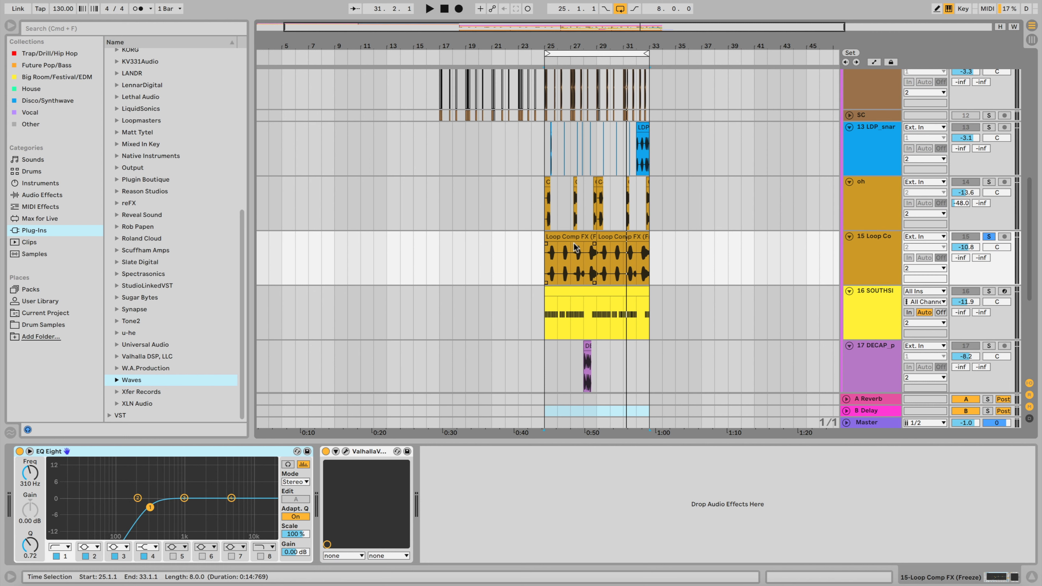
mouse_move(624, 248)
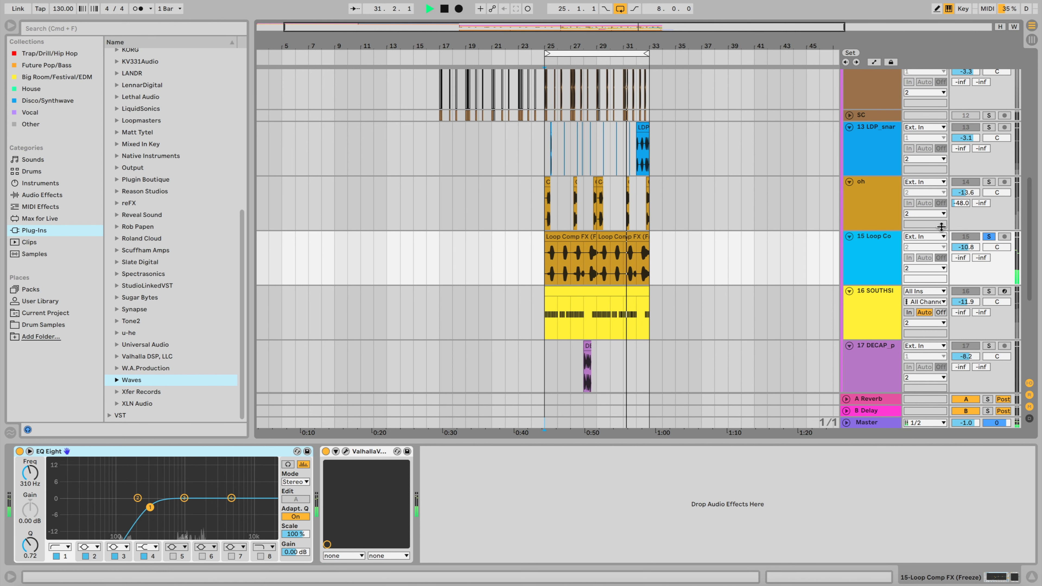
Step: Solo the 15 Loop Comp FX track to hear its EQ Eight and ValhallaVintageVerb chain
left_click(989, 237)
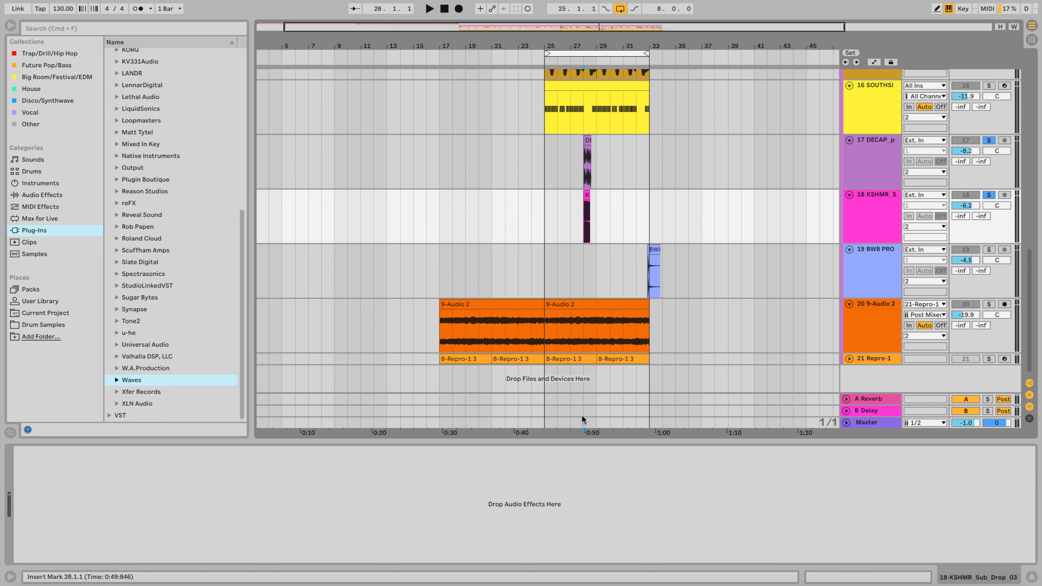
Step: Show the B Delay return's Delay effect at 21% feedback and fully wet
left_click(429, 8)
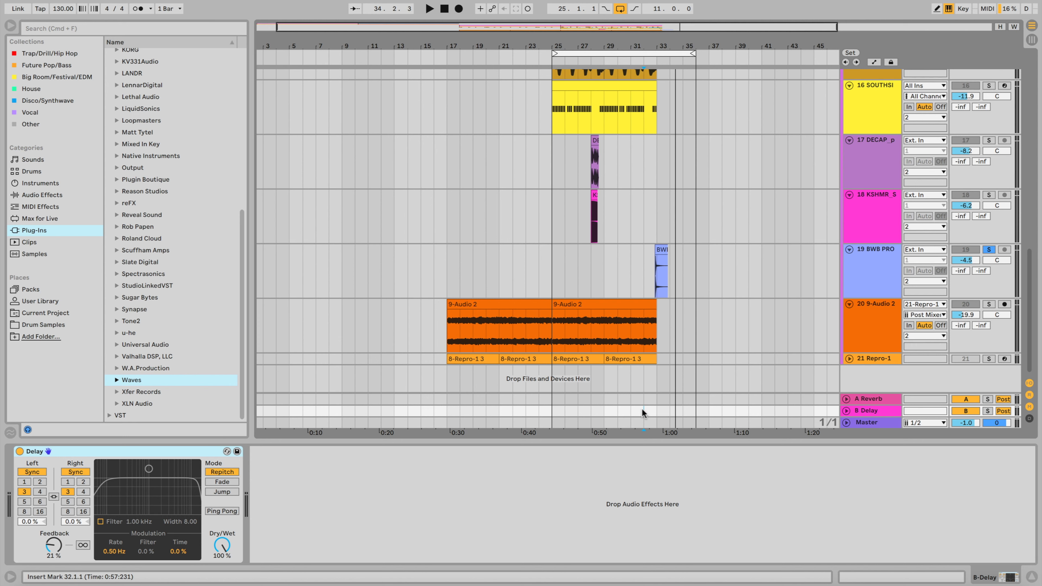
mouse_move(744, 314)
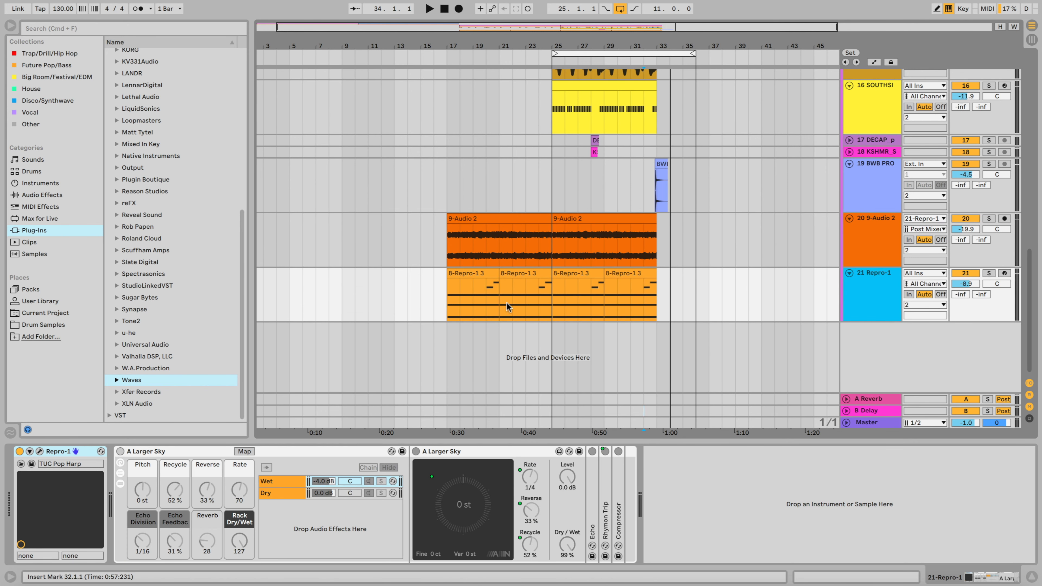
Step: Show the A Reverb return's Reverb effect, fully wet with a 2.5-second decay
double_click(506, 292)
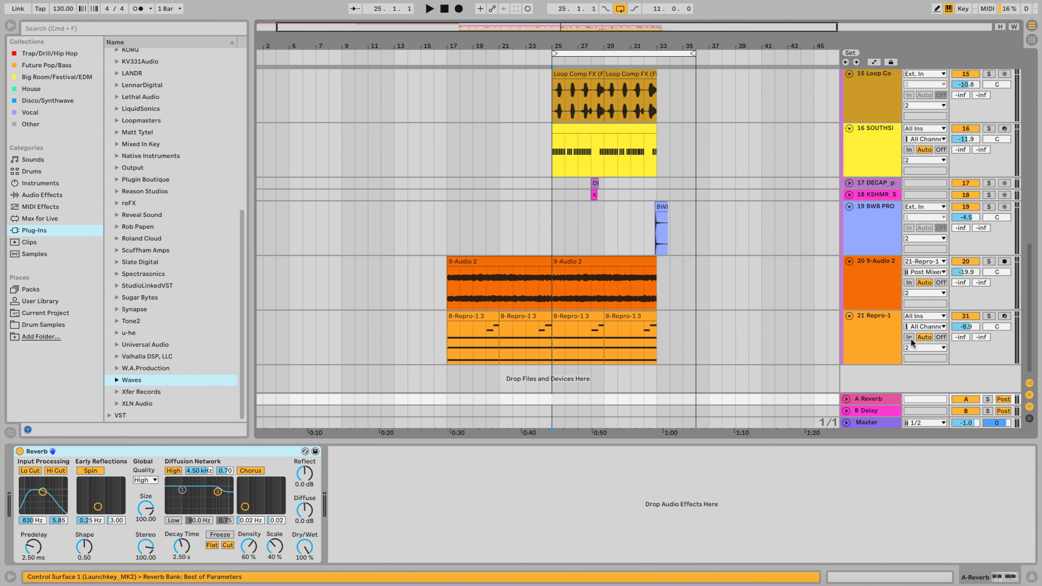
Step: Solo the 20 9-Audio 2 resampled chord track to inspect its EQ Eight, Filter Fantastic and Auto Filter chain
left_click(989, 316)
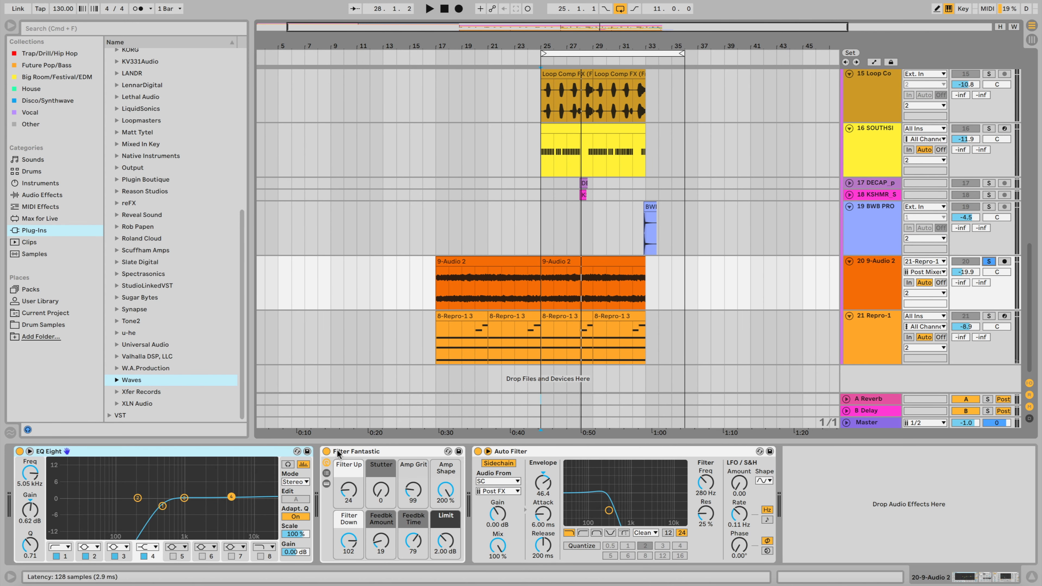
mouse_move(340, 461)
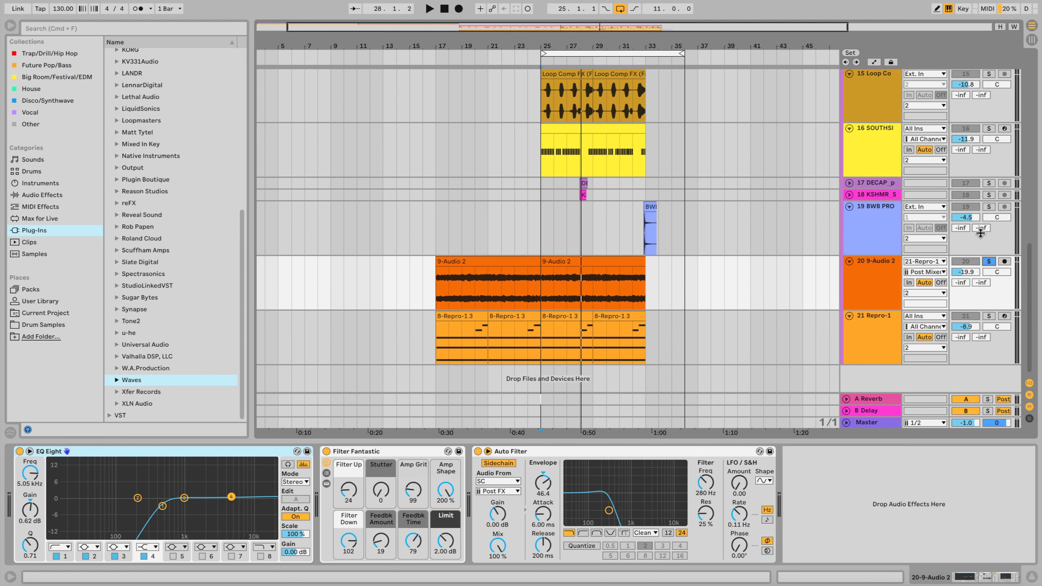
Step: Unsolo the 9-Audio 2 track and raise its volume to about -6.3 dB
left_click(964, 271)
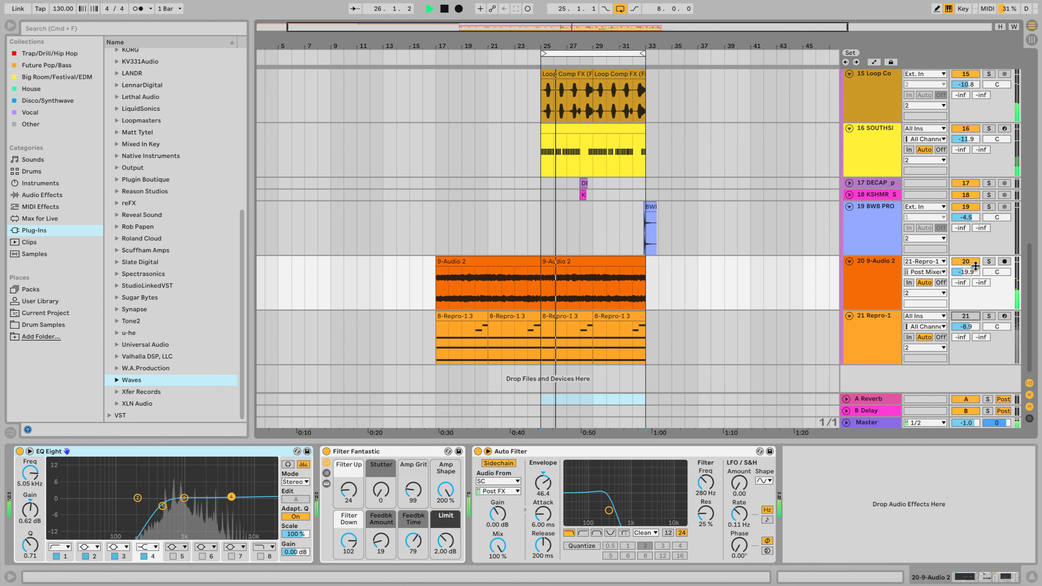
left_click_drag(971, 266, 970, 272)
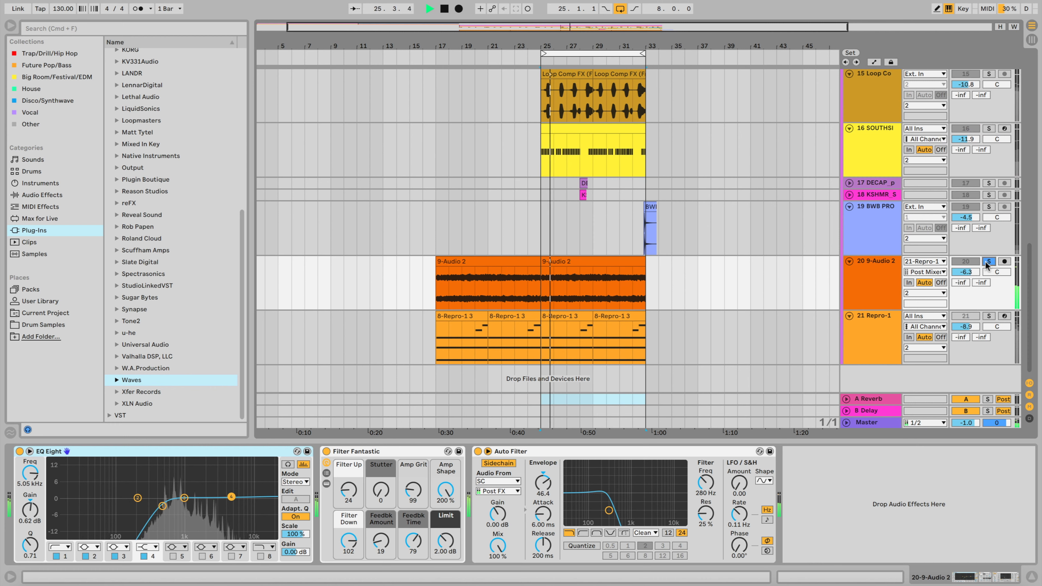
Step: Settle the 9-Audio 2 track's volume at -9.4 dB while the bars 25–33 loop plays
left_click_drag(965, 272, 965, 286)
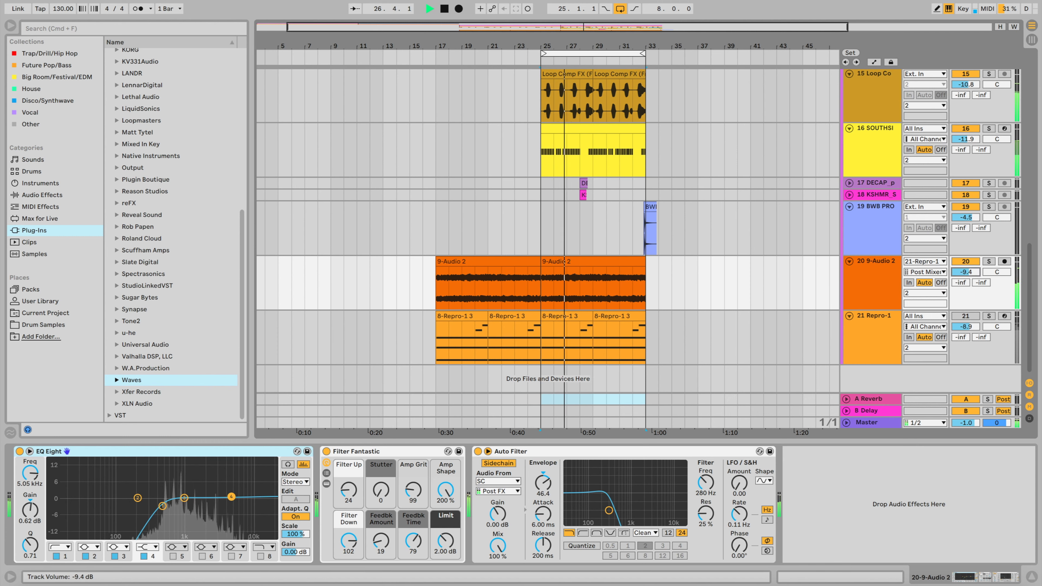